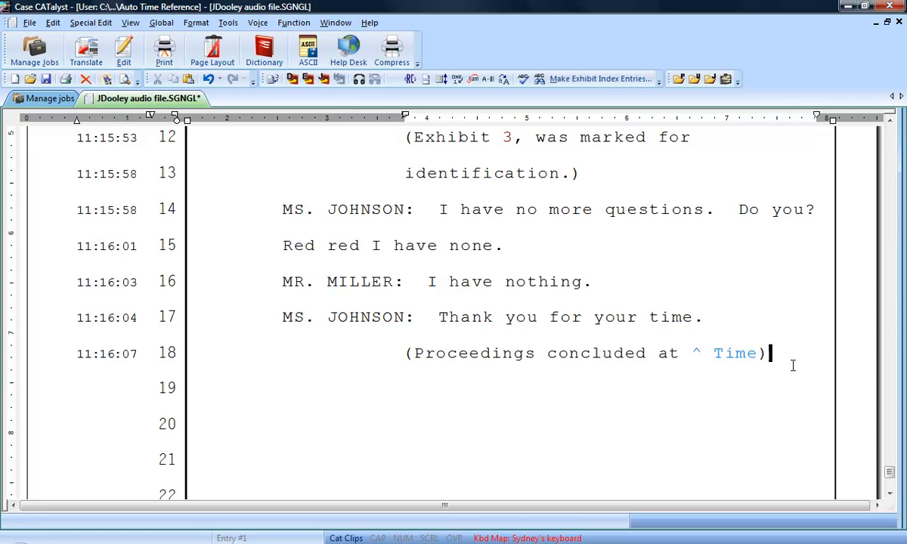
# Step: Create a new personal dictionary entry and enter the steno /KHR*UD
pyautogui.doubleClick(732, 353)
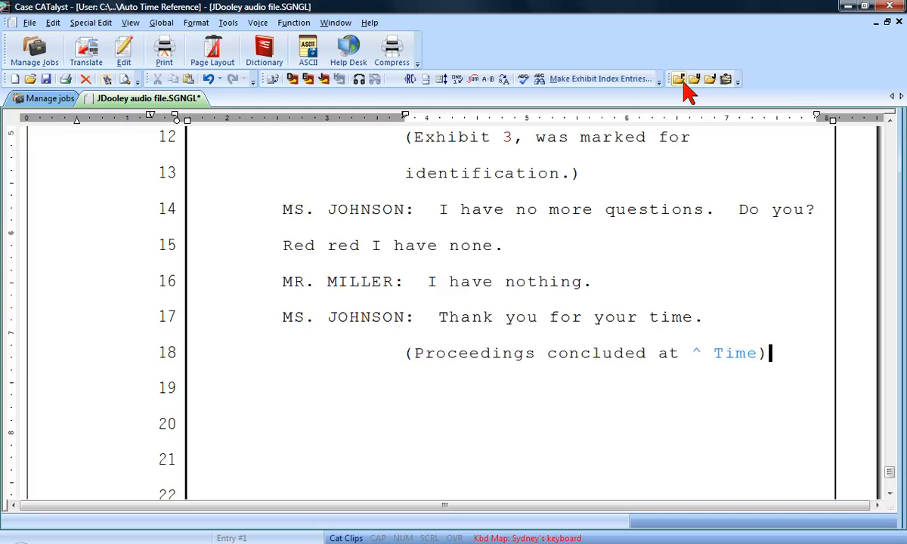
pyautogui.click(678, 77)
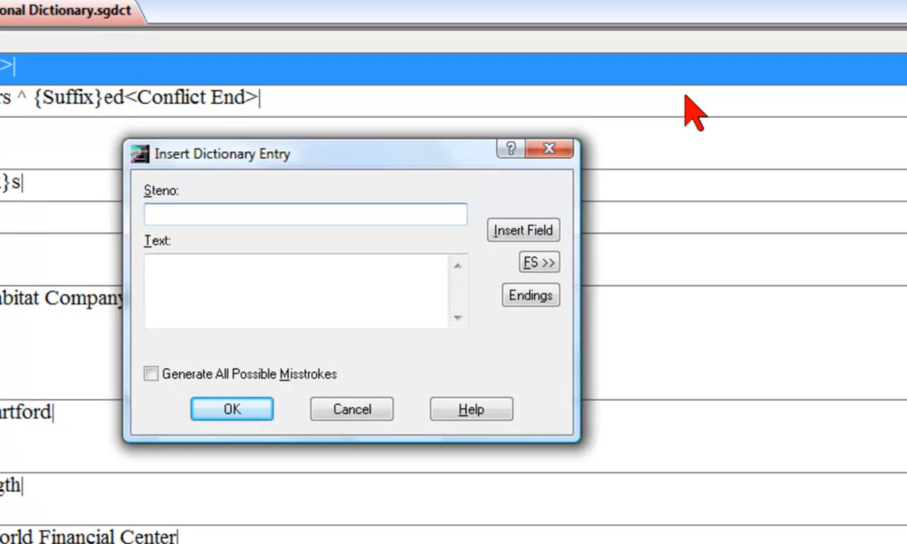
pyautogui.write('/KHR')
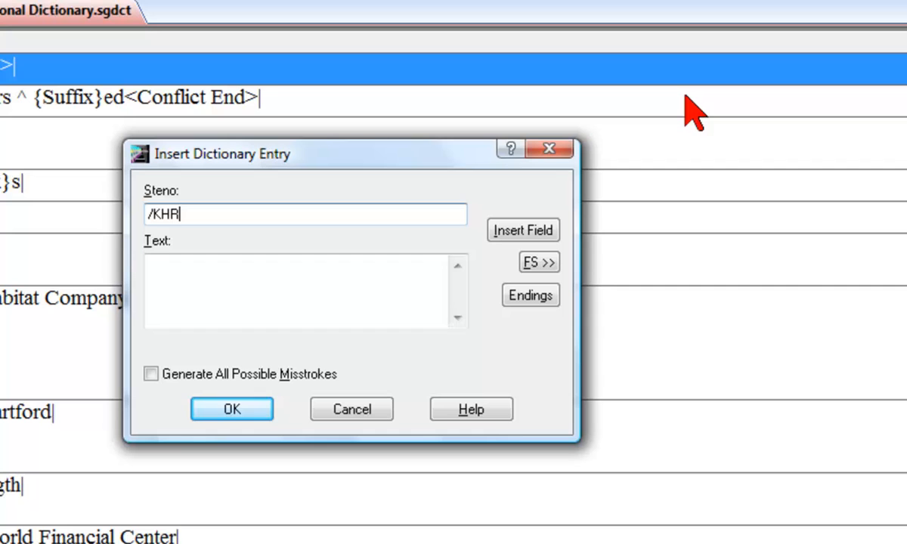
pyautogui.write('*UD')
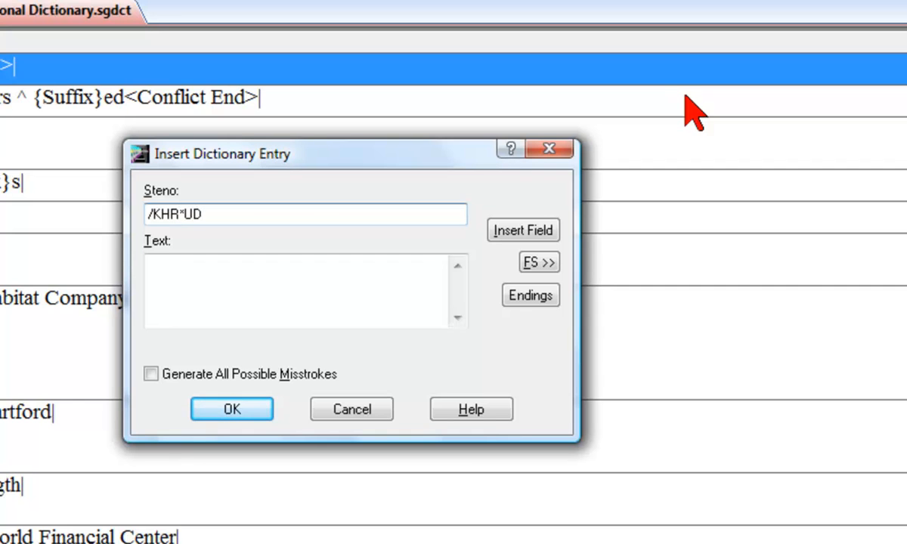
pyautogui.moveTo(588, 271)
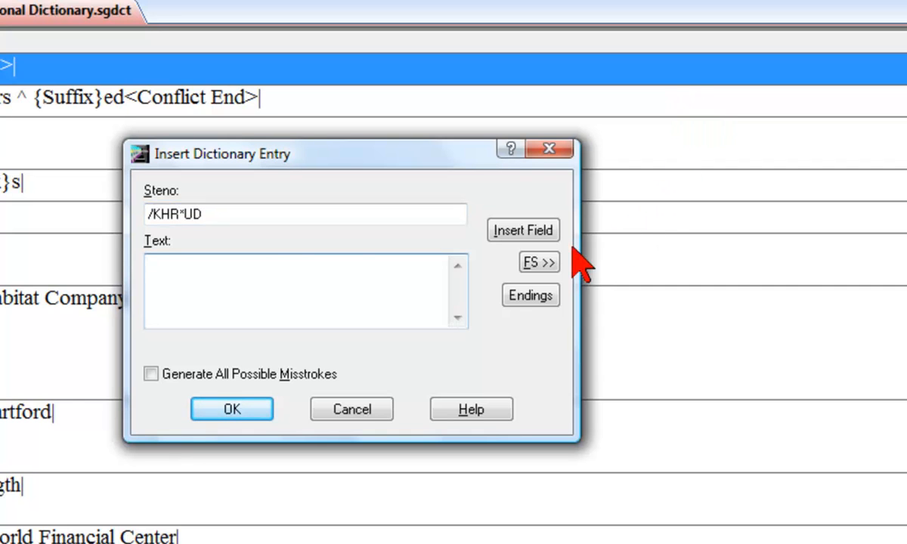
pyautogui.click(535, 263)
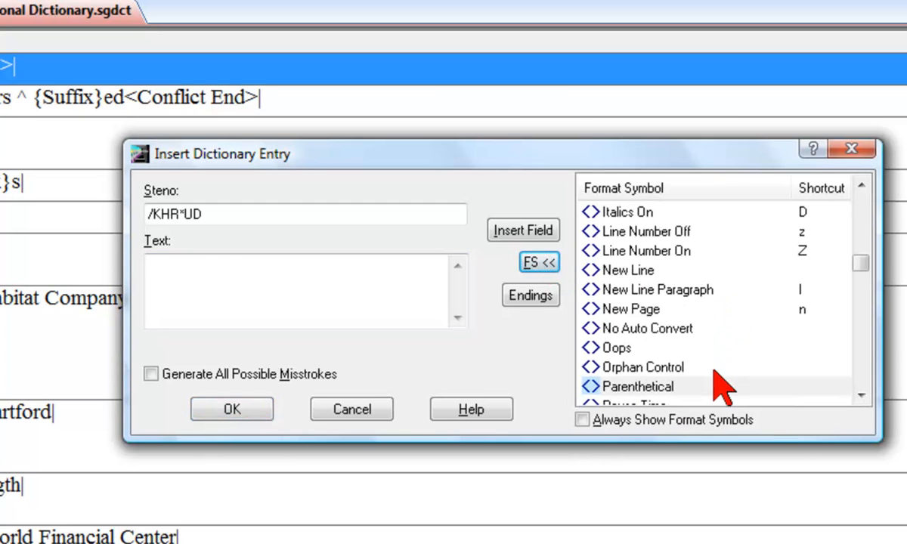
# Step: Fill the entry text with a Parenthetical symbol and '(proceedings concluded at'
pyautogui.doubleClick(646, 386)
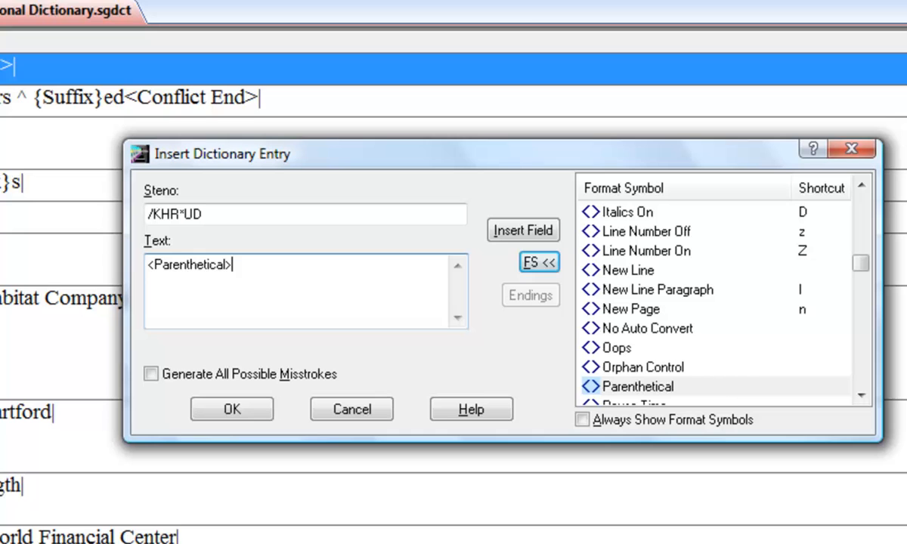
pyautogui.write('(proceed')
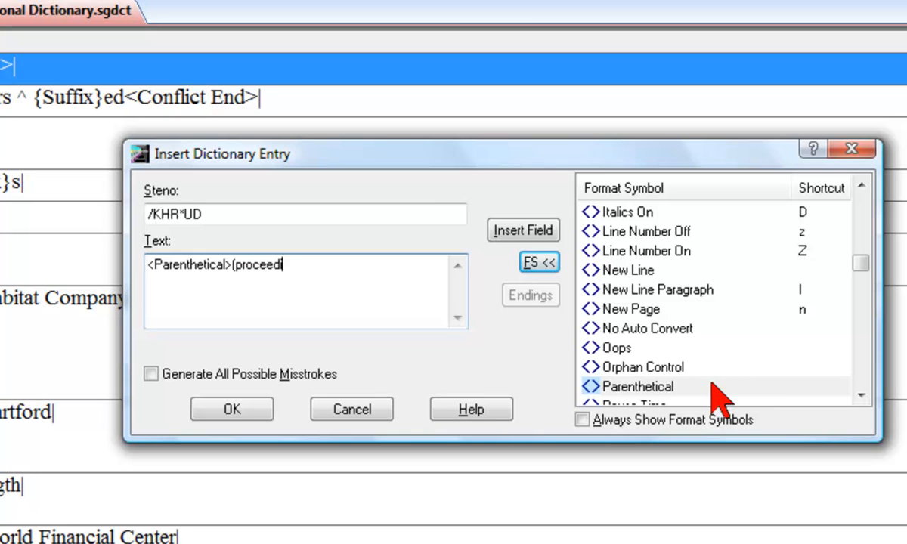
pyautogui.write('ings concluded a')
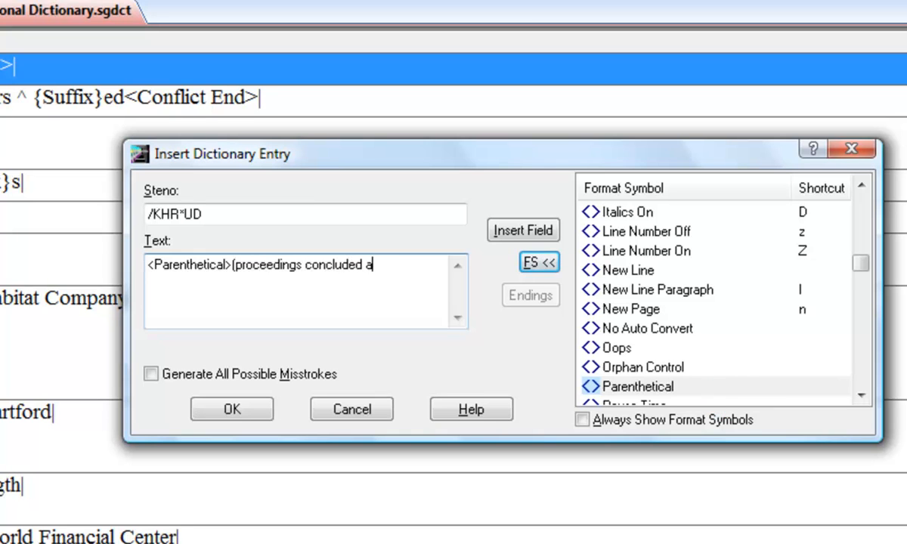
pyautogui.write('t')
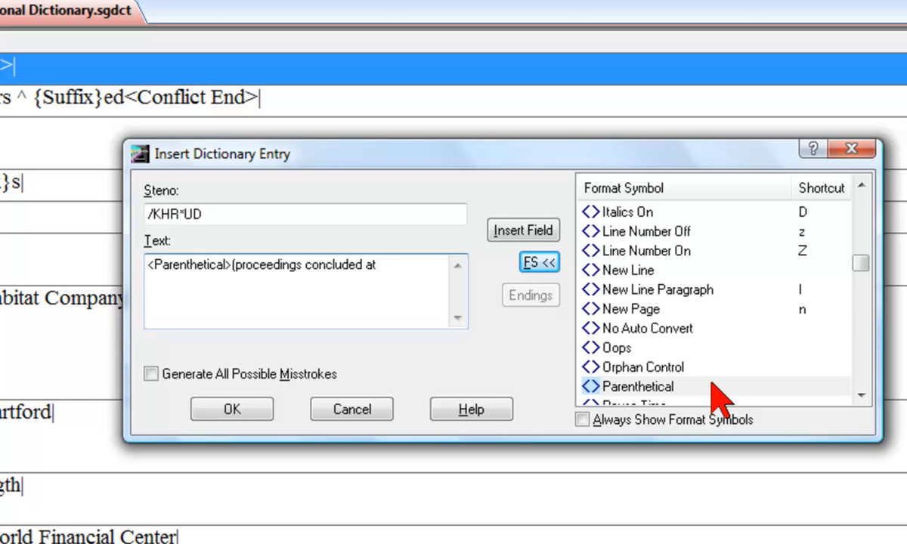
pyautogui.click(523, 230)
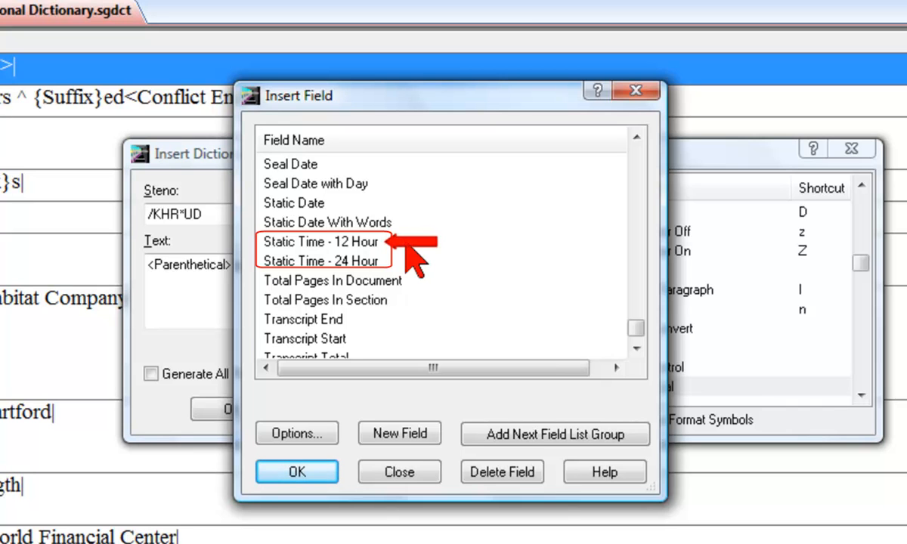
pyautogui.moveTo(416, 261)
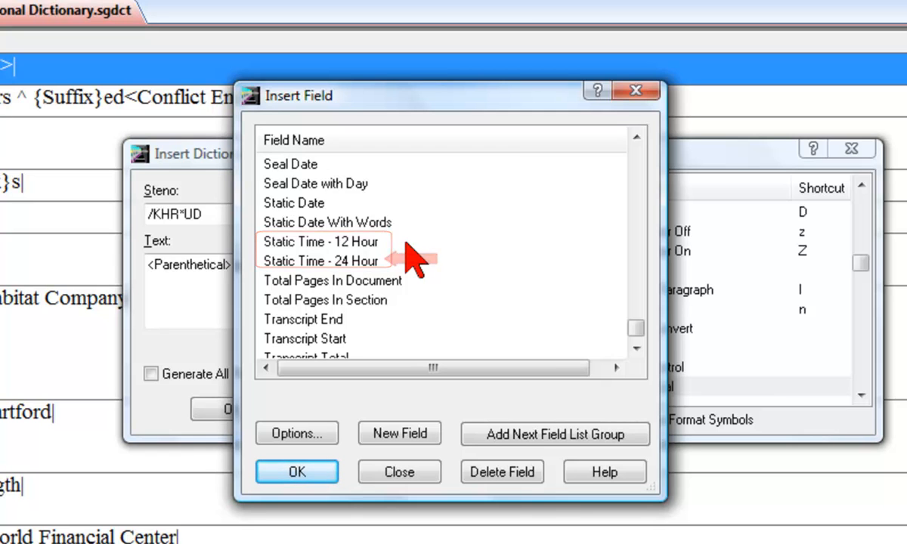
# Step: Insert the Static Time - 12 Hour field into the entry text
pyautogui.click(320, 241)
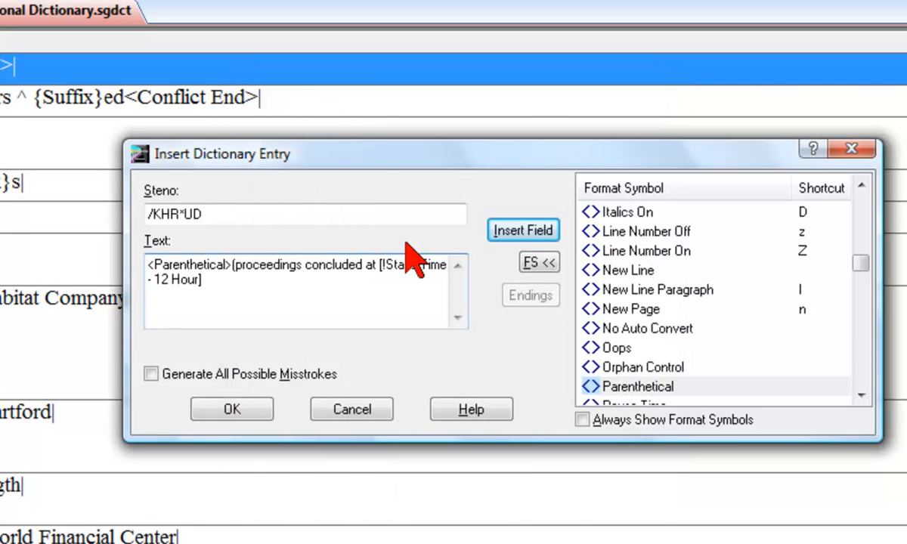
pyautogui.write(']')
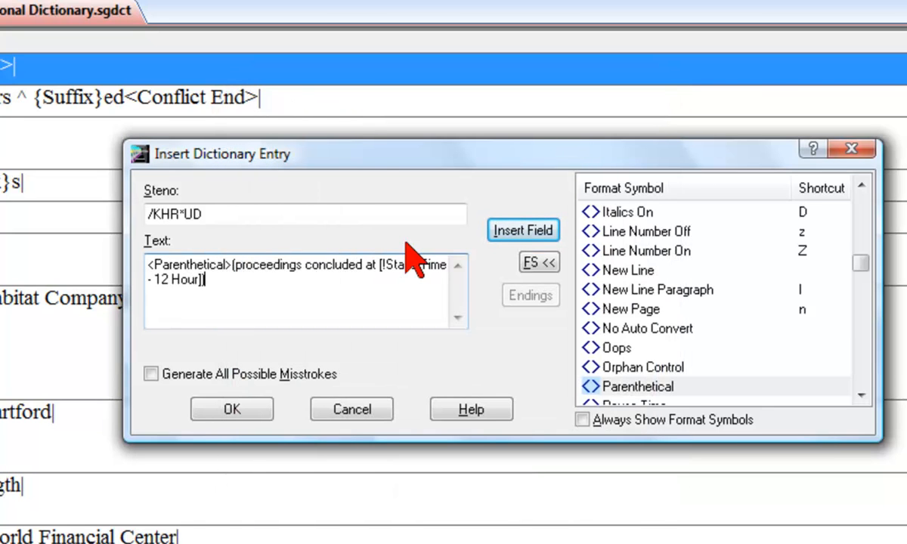
pyautogui.click(232, 409)
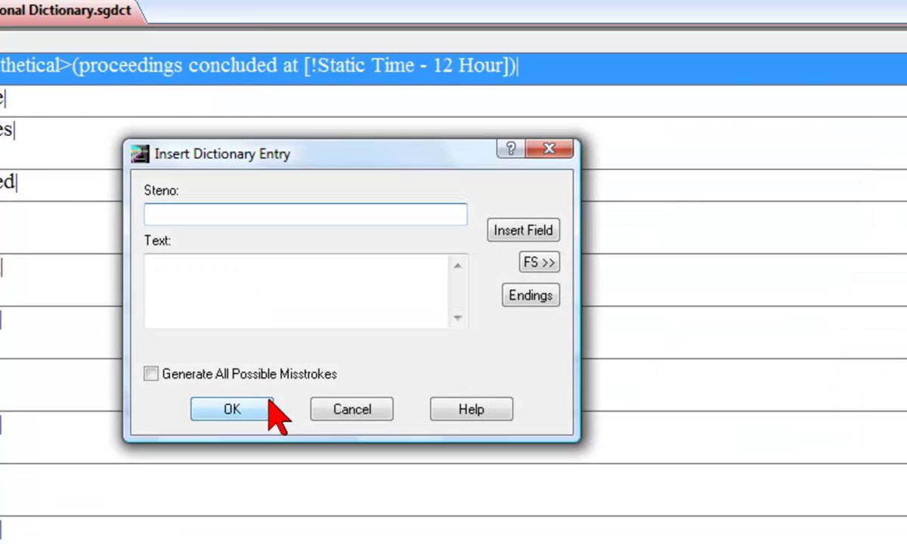
pyautogui.click(232, 409)
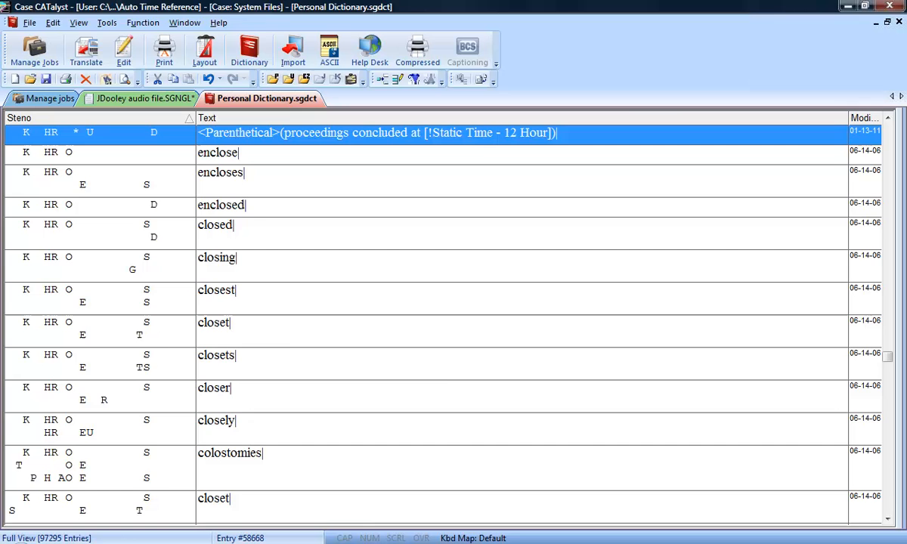
pyautogui.click(140, 98)
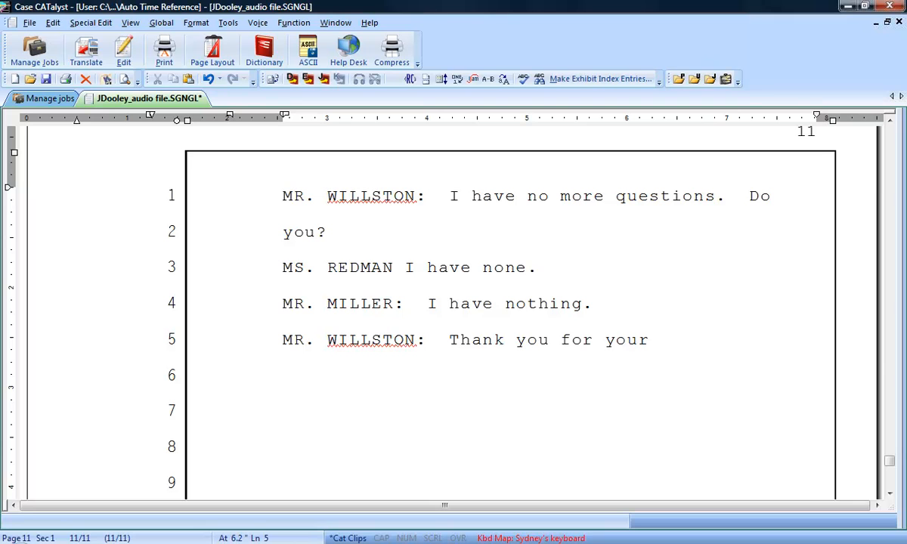
# Step: Write 'time end' so line 5 reads 'MR. WILLSTON: Thank you for your time end'
pyautogui.write('time end')
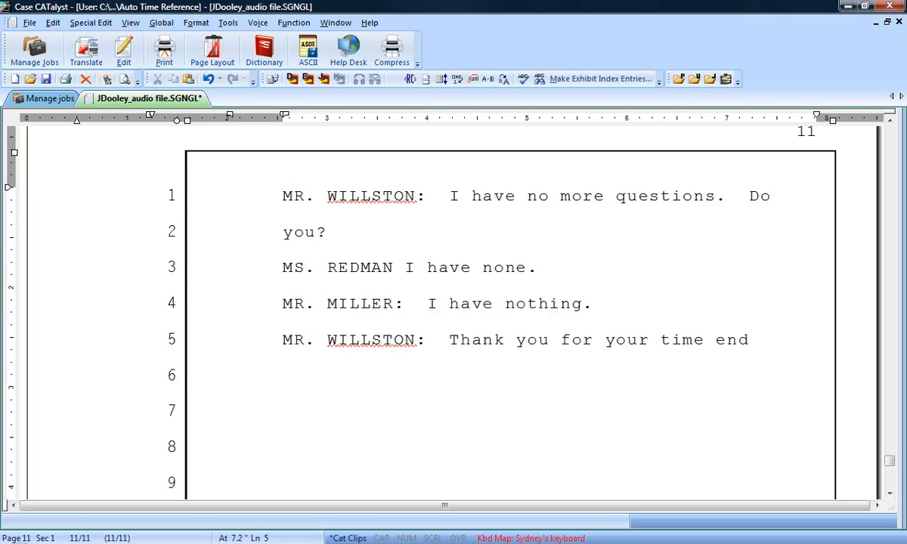